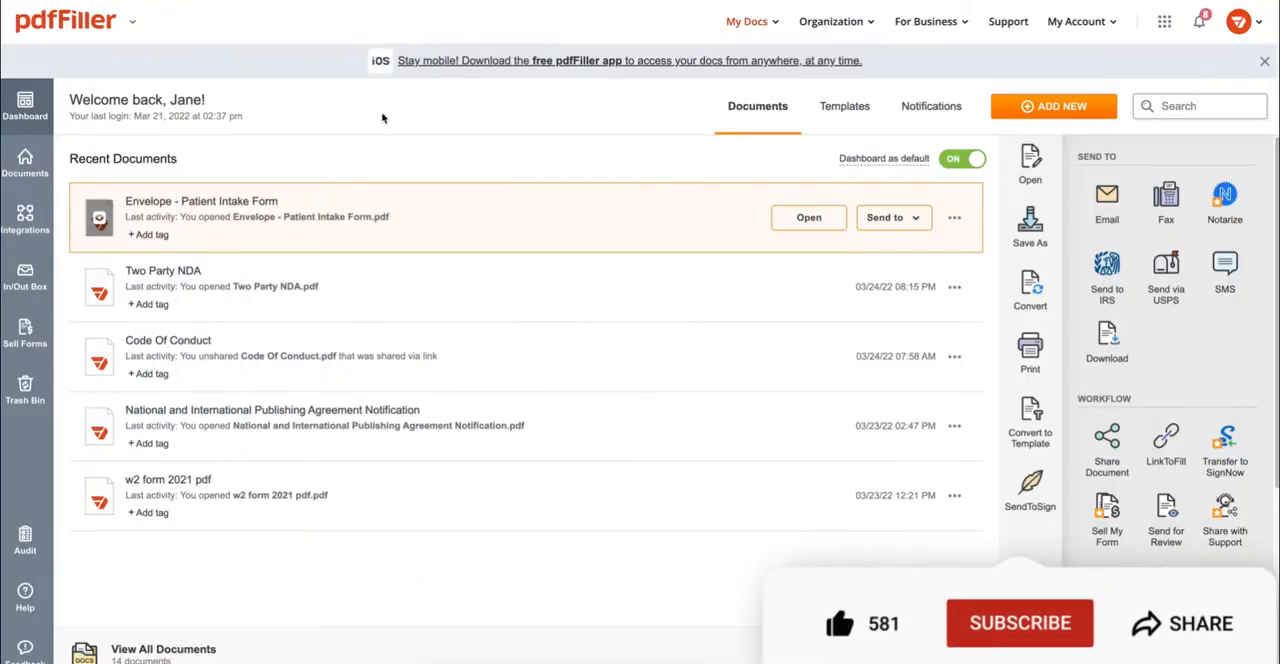
Step: Open the Publishing Agreement Notification document and bring up its two-page Rearrange Pages dialog
click(1020, 624)
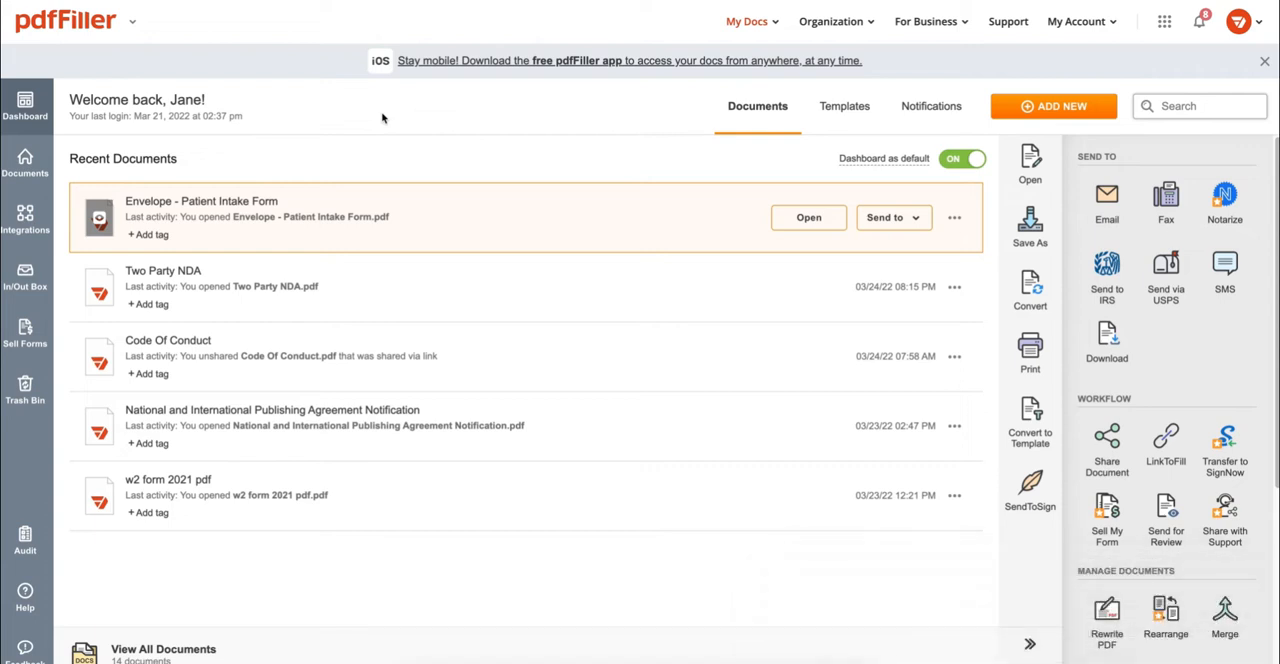
mouse_move(368, 436)
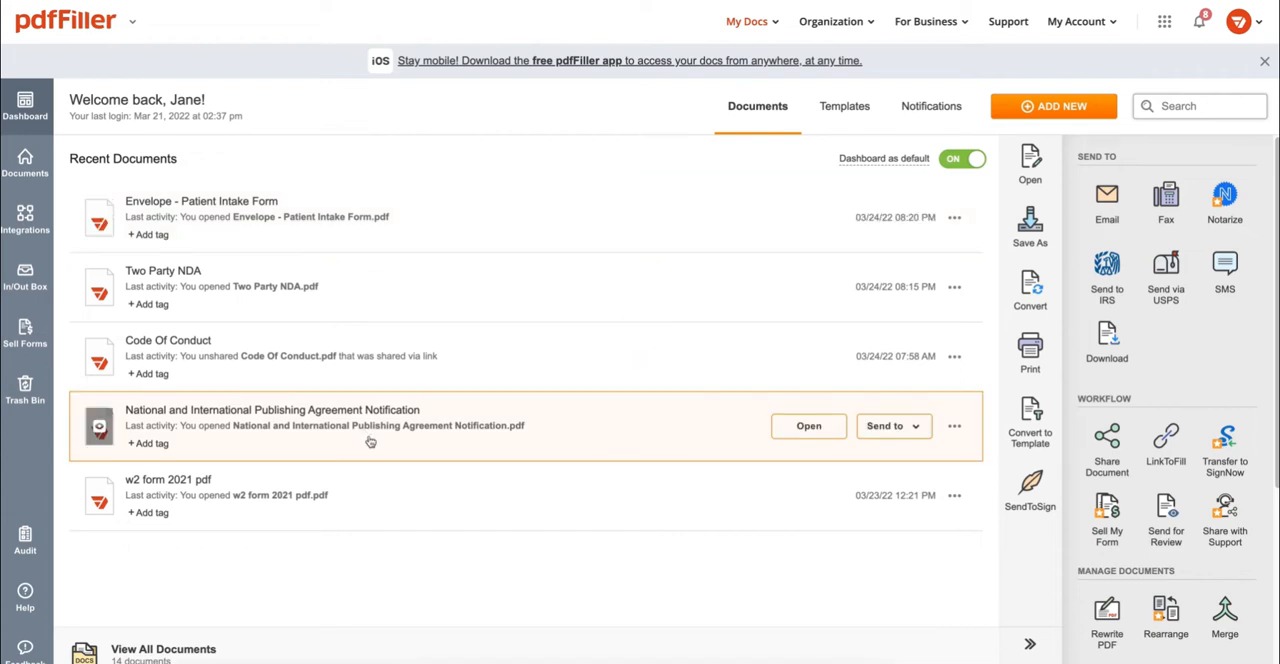
click(808, 424)
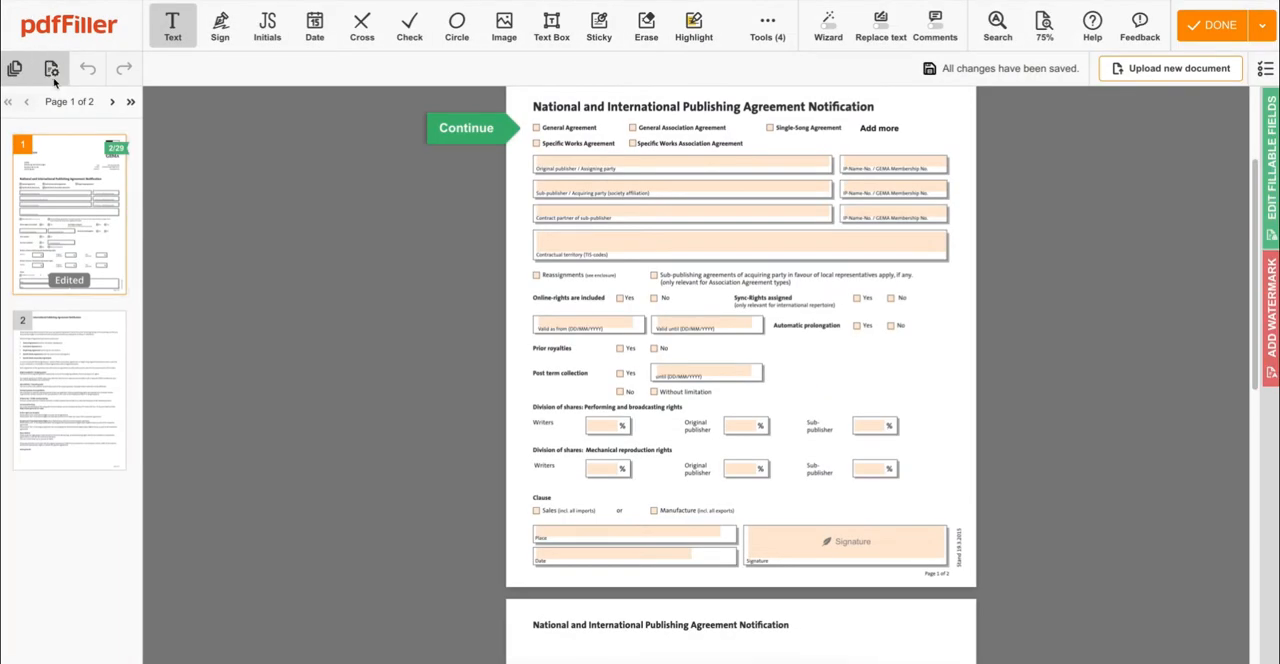
click(52, 68)
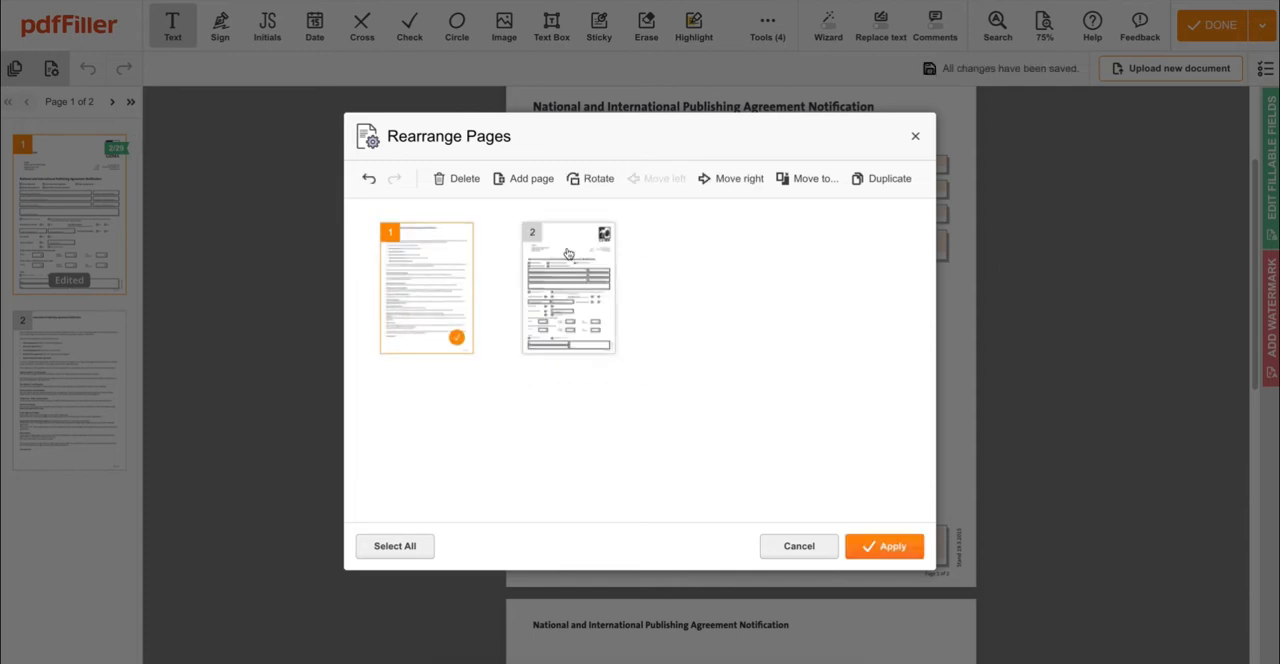
click(880, 178)
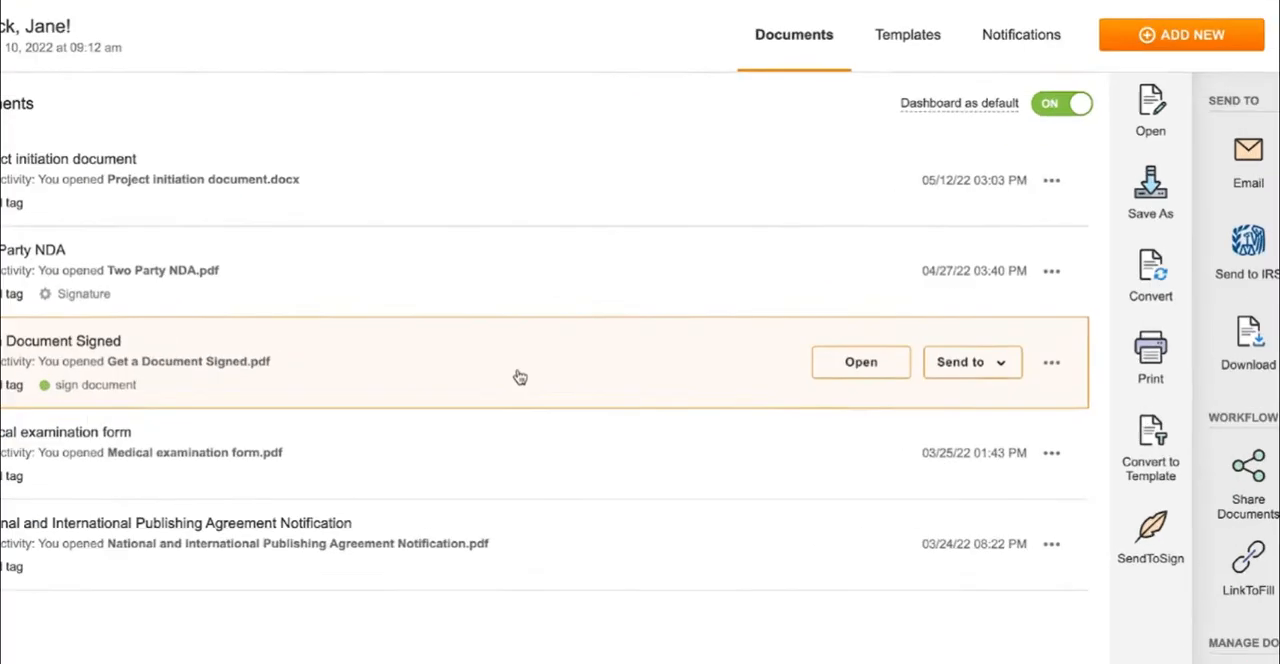
Step: Open Get a Document Signed, try Blackout, then switch to the Image tool for the logo
click(860, 362)
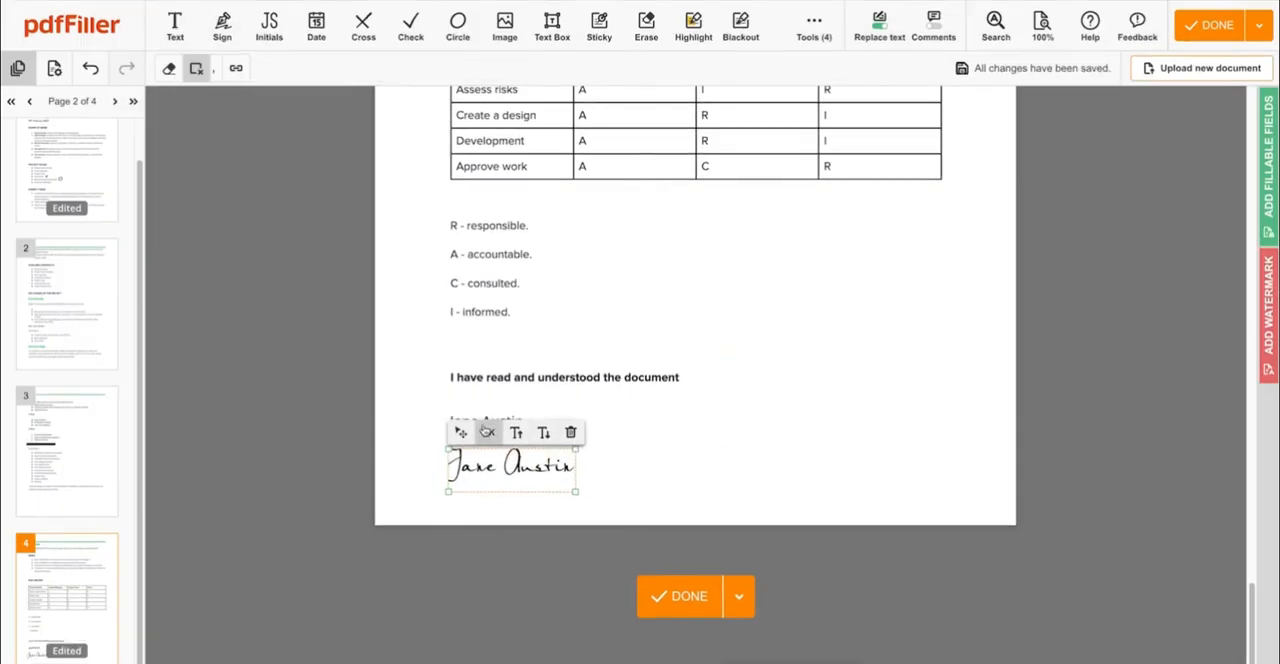
click(740, 26)
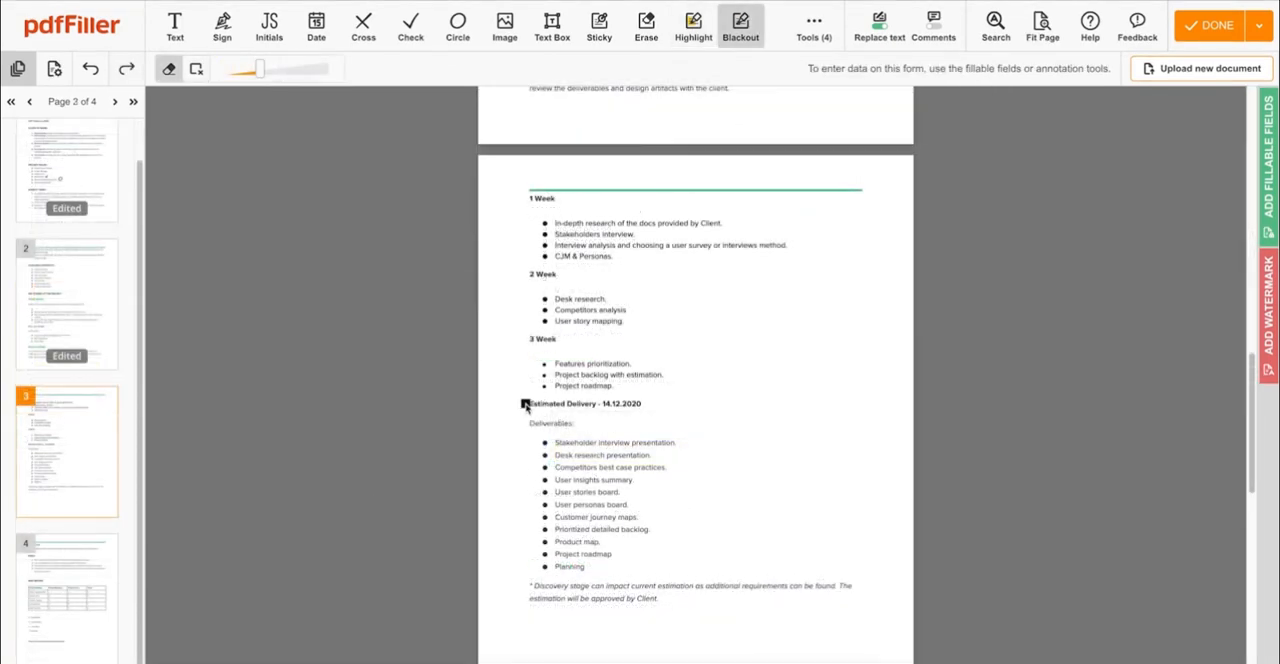
click(504, 26)
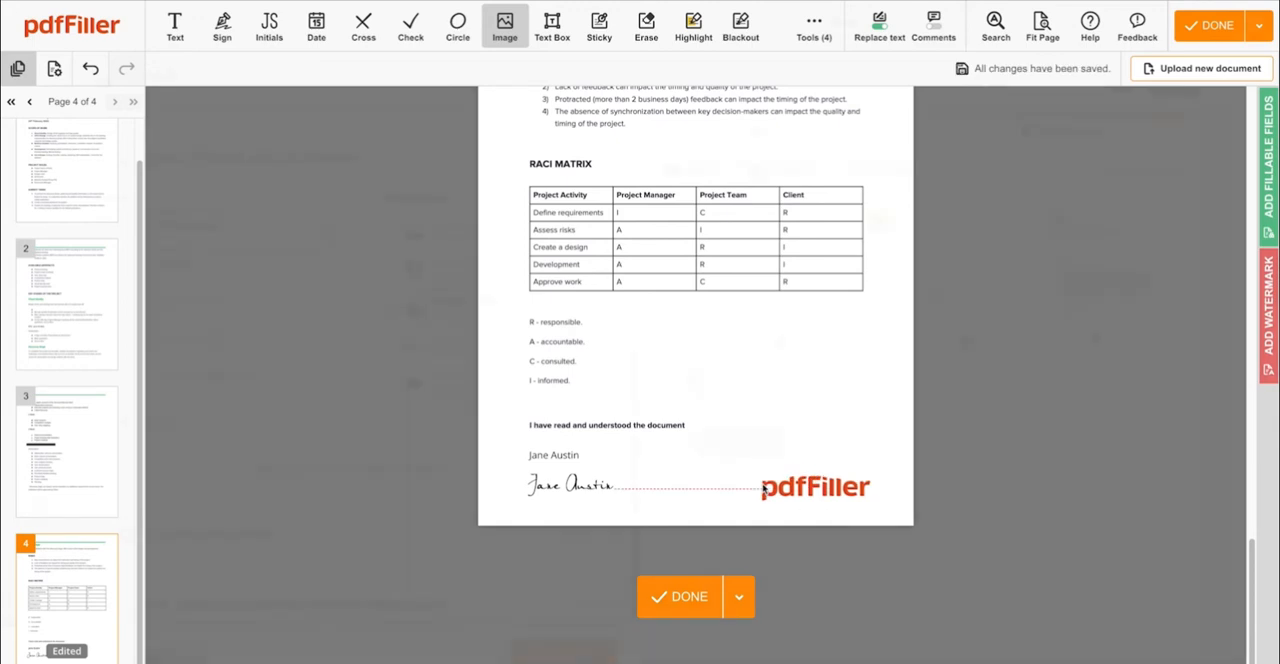
Step: Save the document as a Word file to the Desktop instead of Google Drive
click(688, 596)
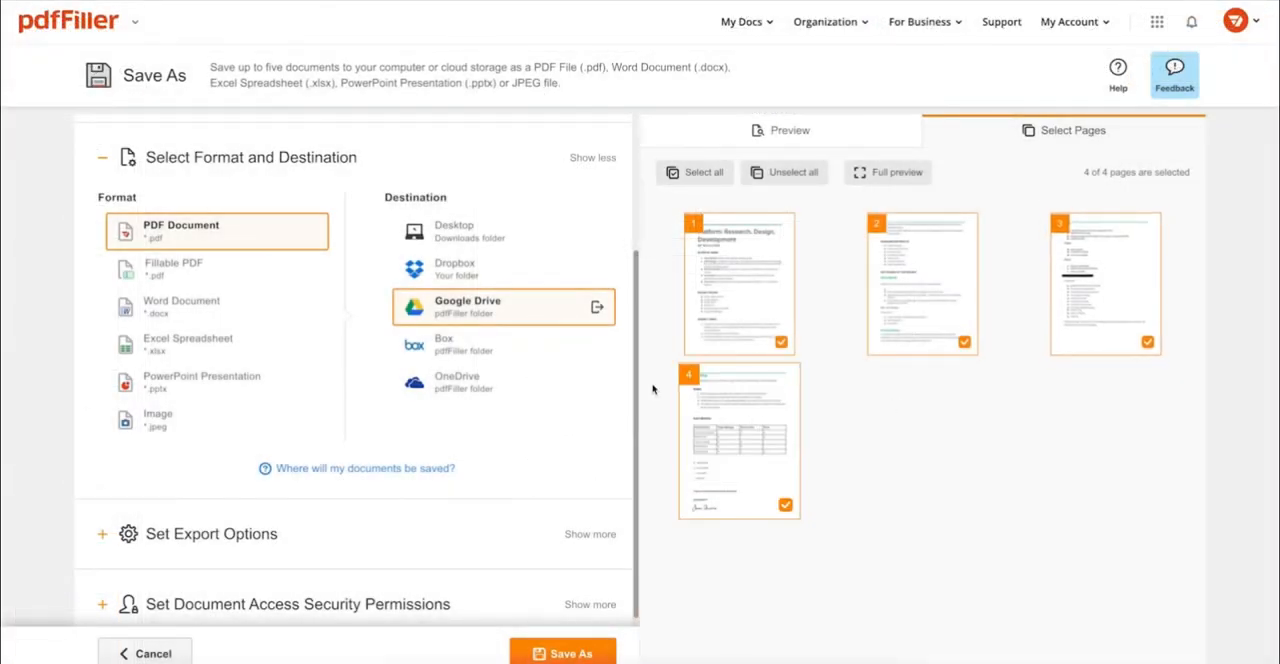
click(504, 232)
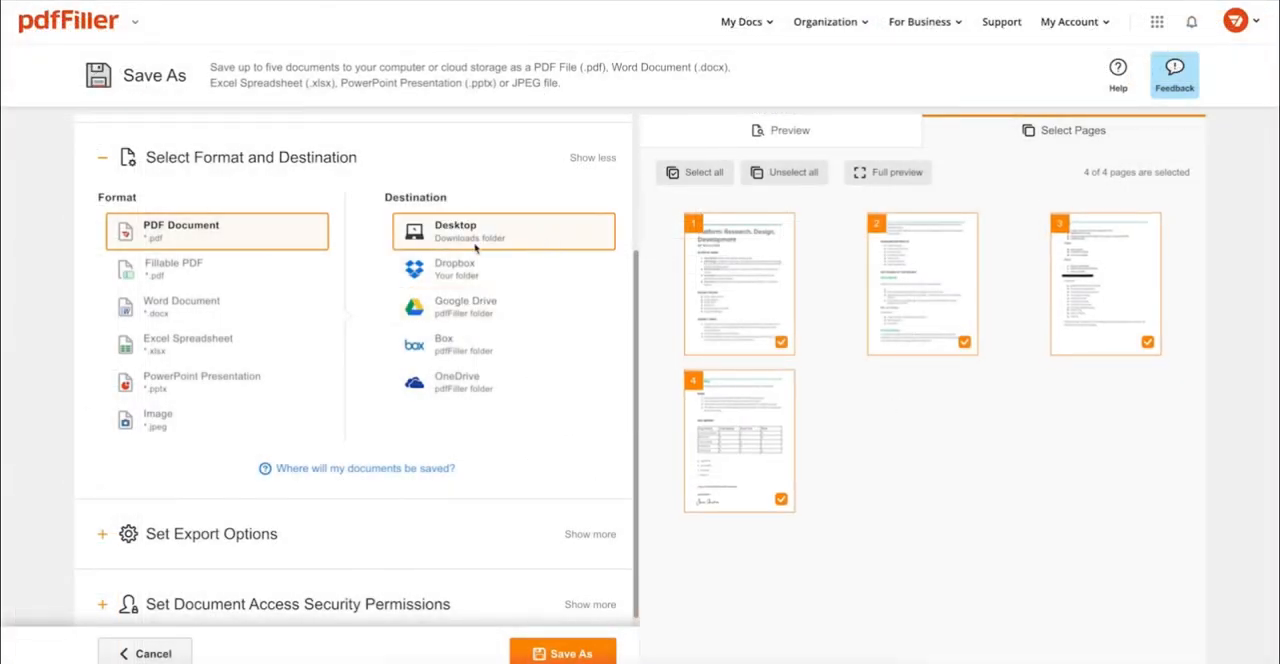
click(184, 306)
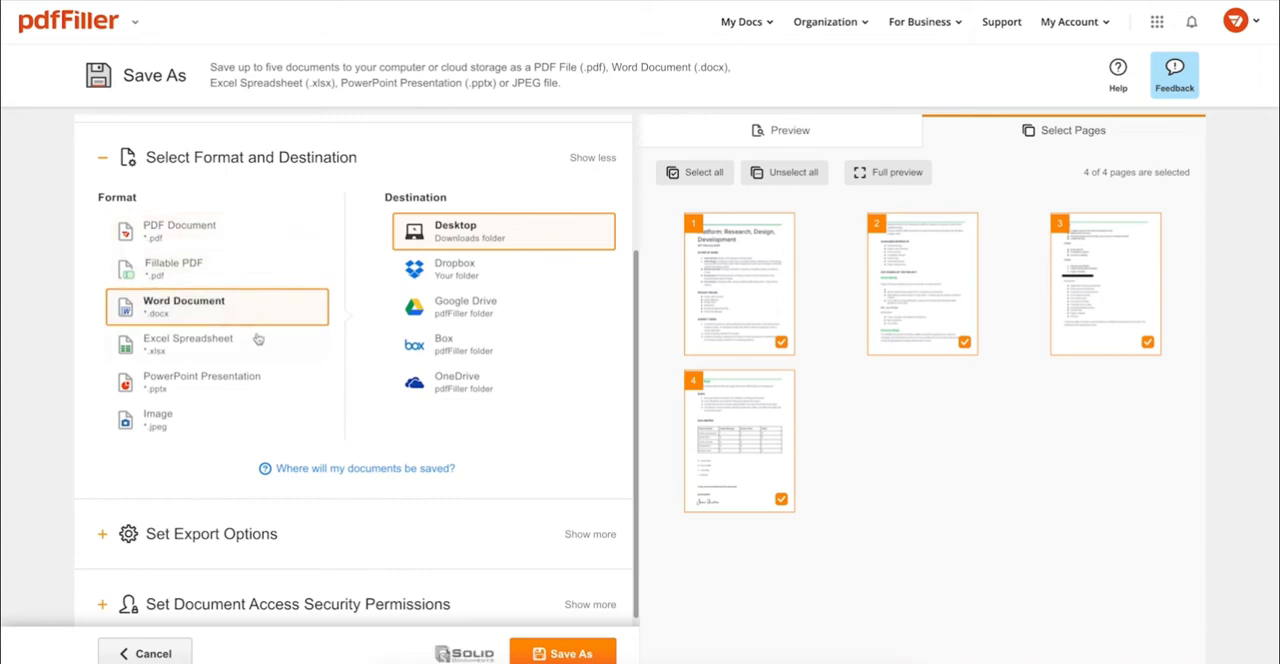
click(216, 420)
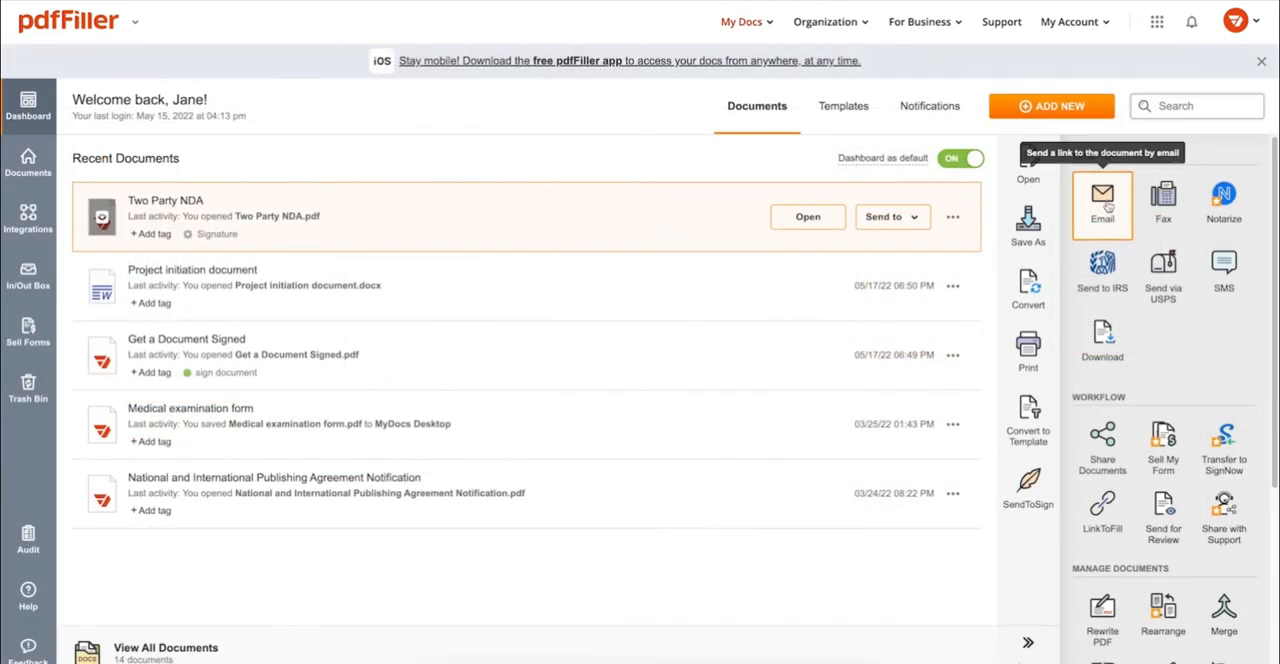
mouse_move(1224, 274)
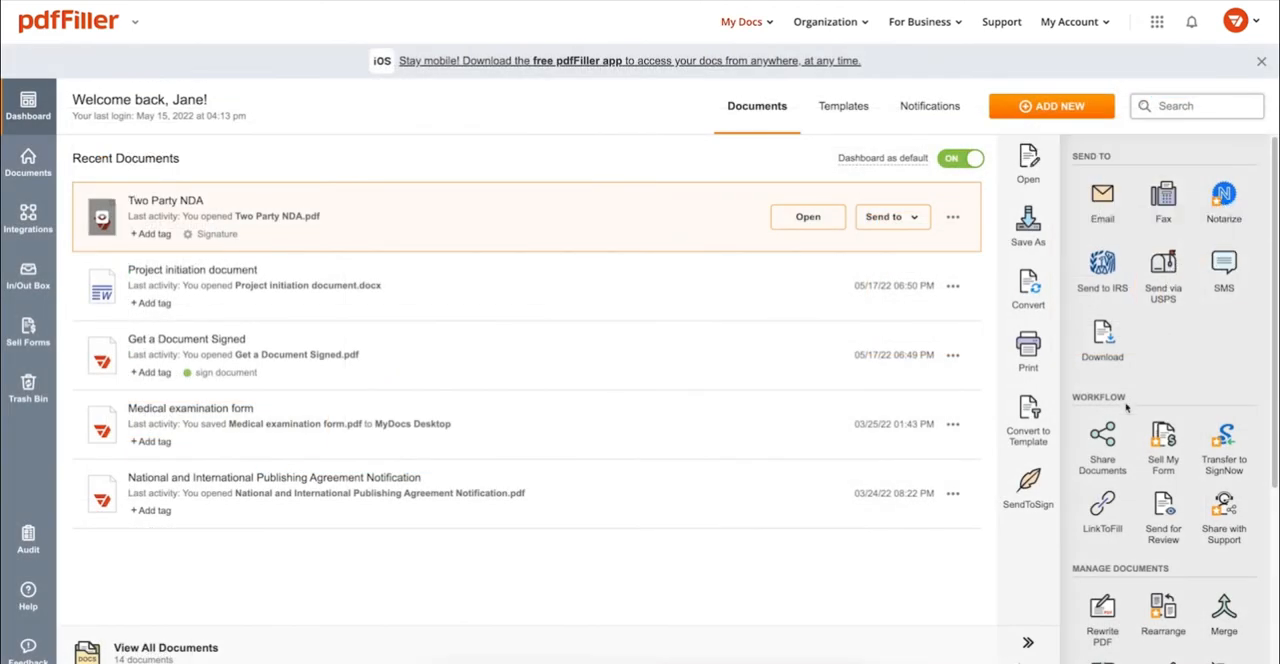
Step: Share the Two Party NDA by public link rather than email
click(1100, 440)
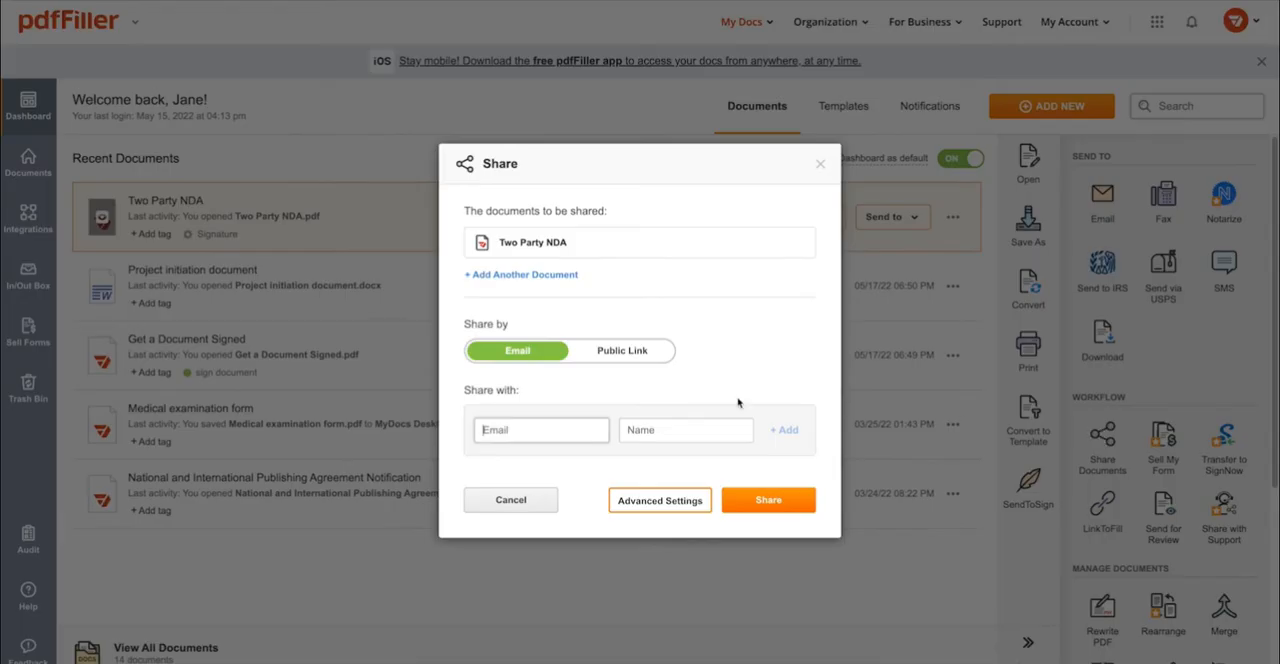
click(620, 350)
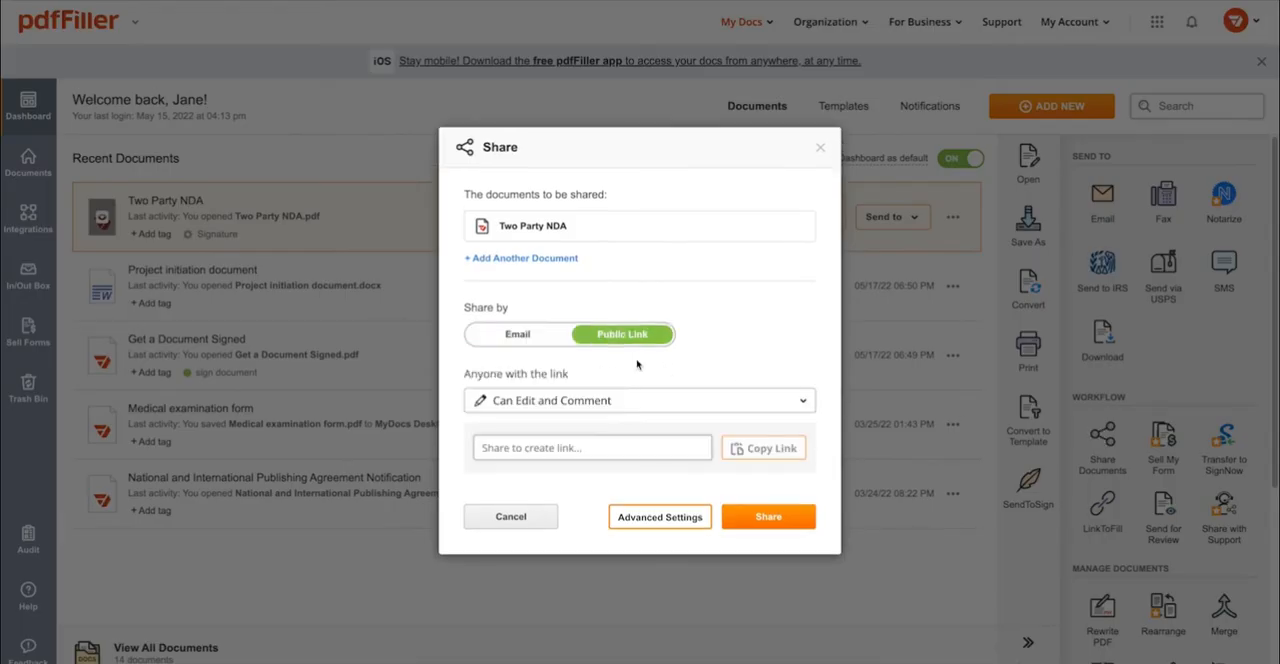